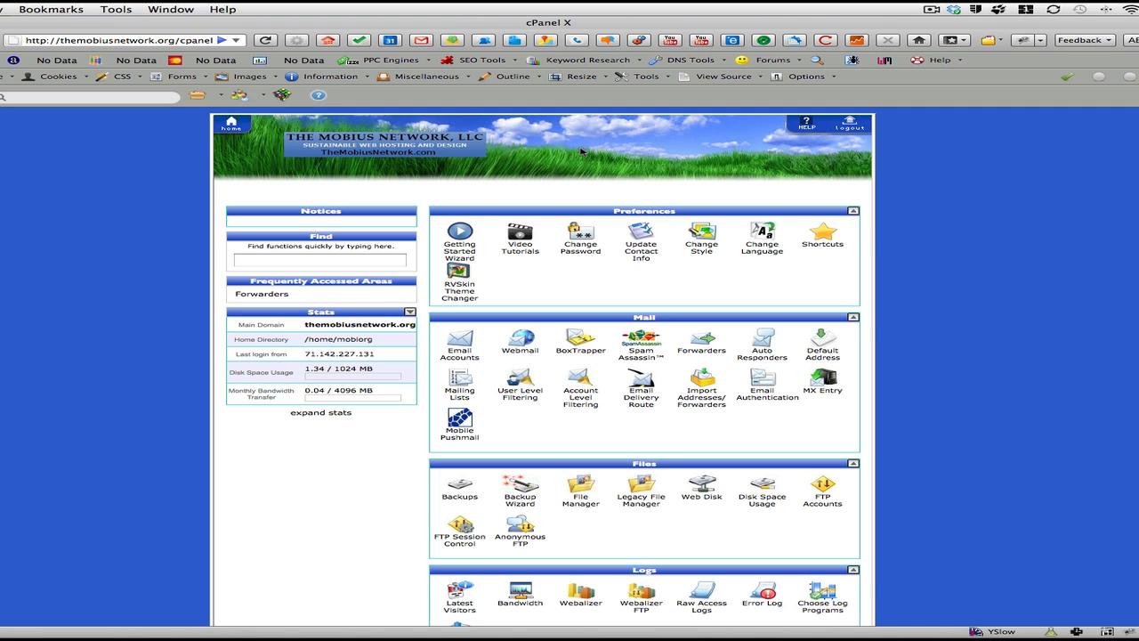
mouse_move(1024, 228)
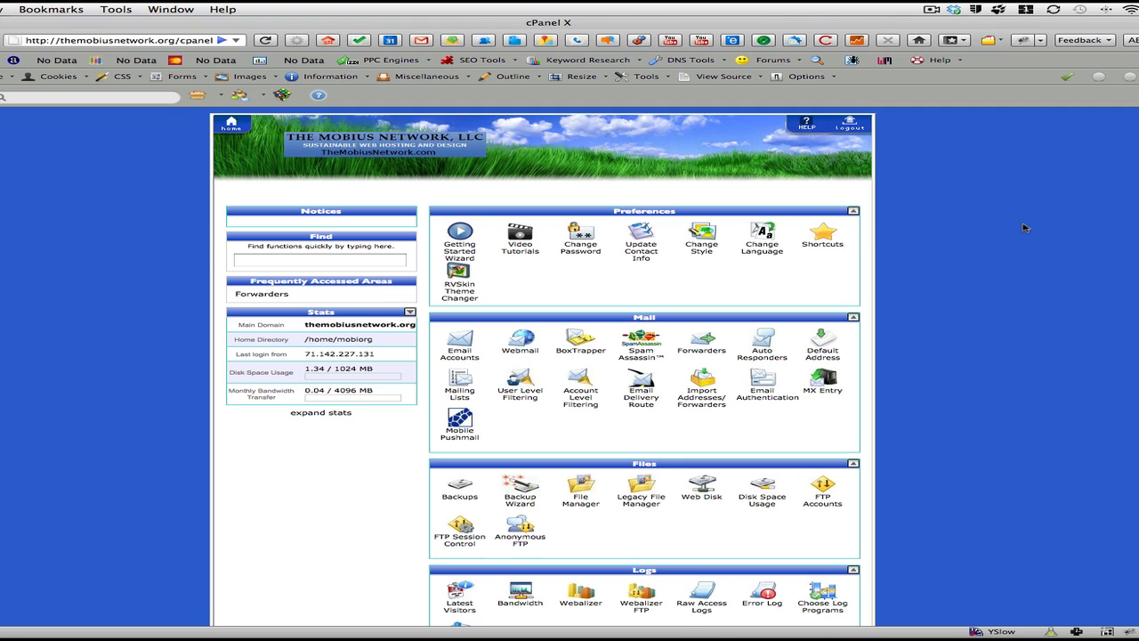
mouse_move(657, 191)
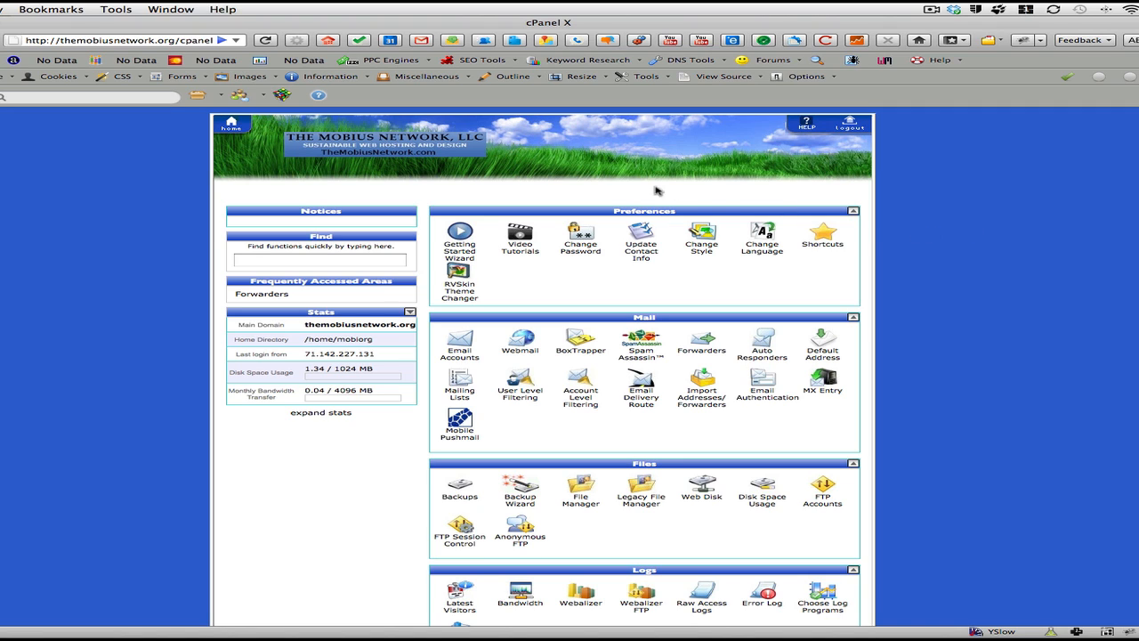
mouse_move(776, 153)
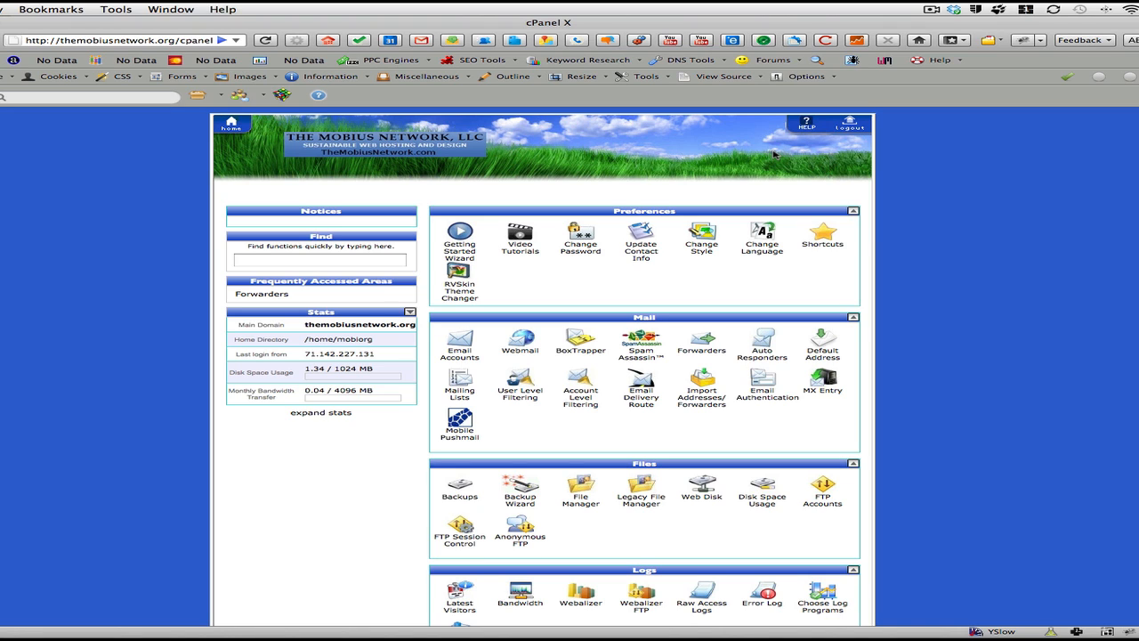
mouse_move(711, 245)
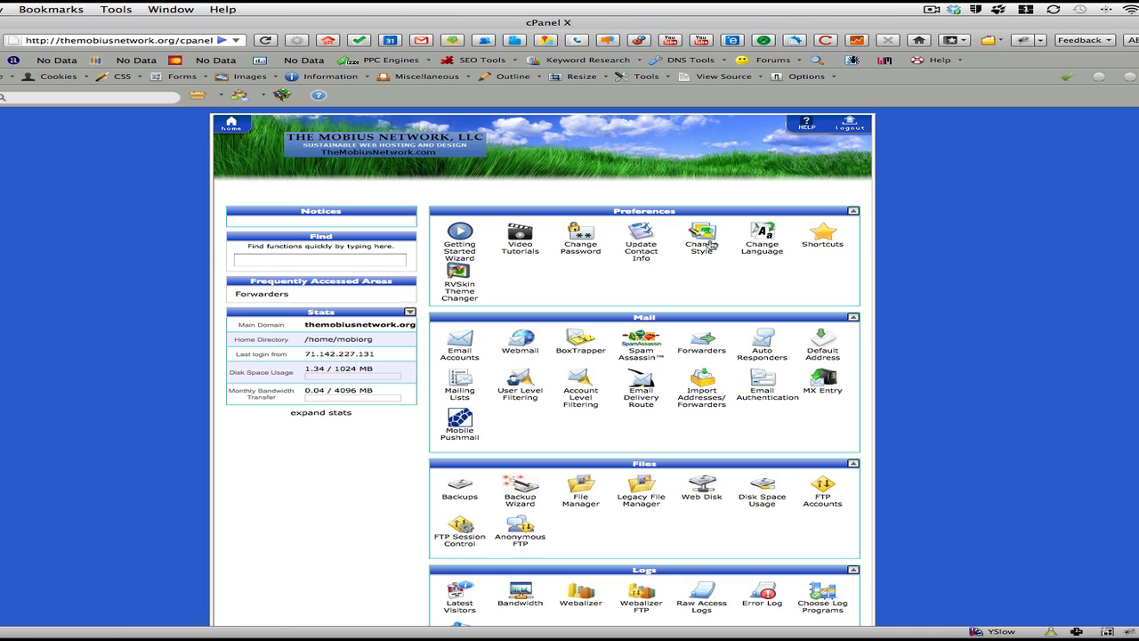
mouse_move(623, 429)
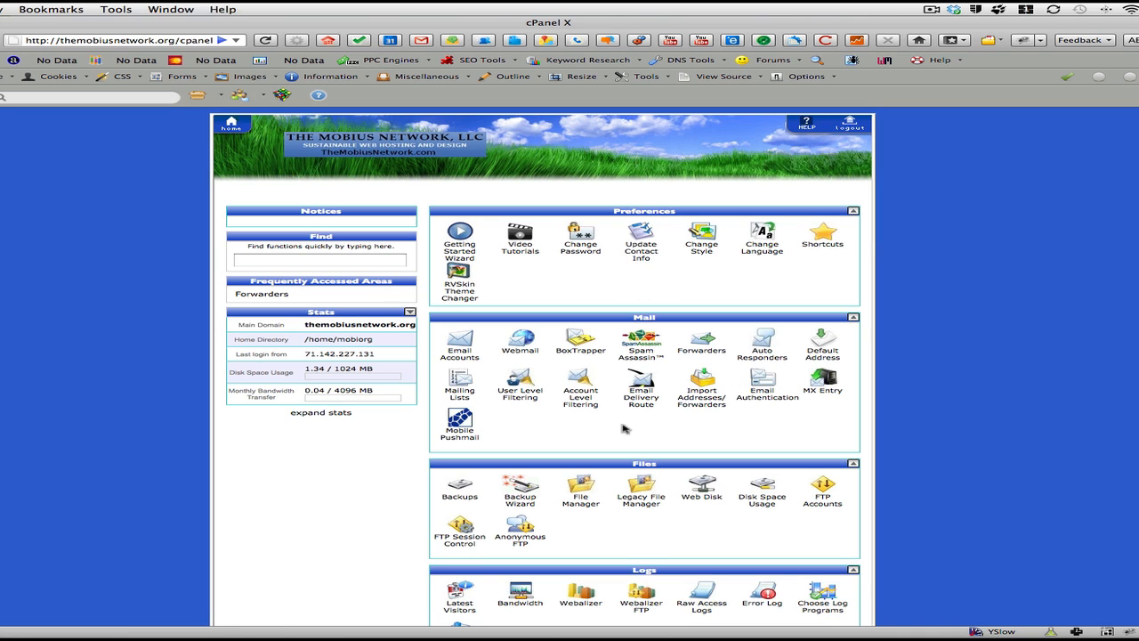
mouse_move(651, 427)
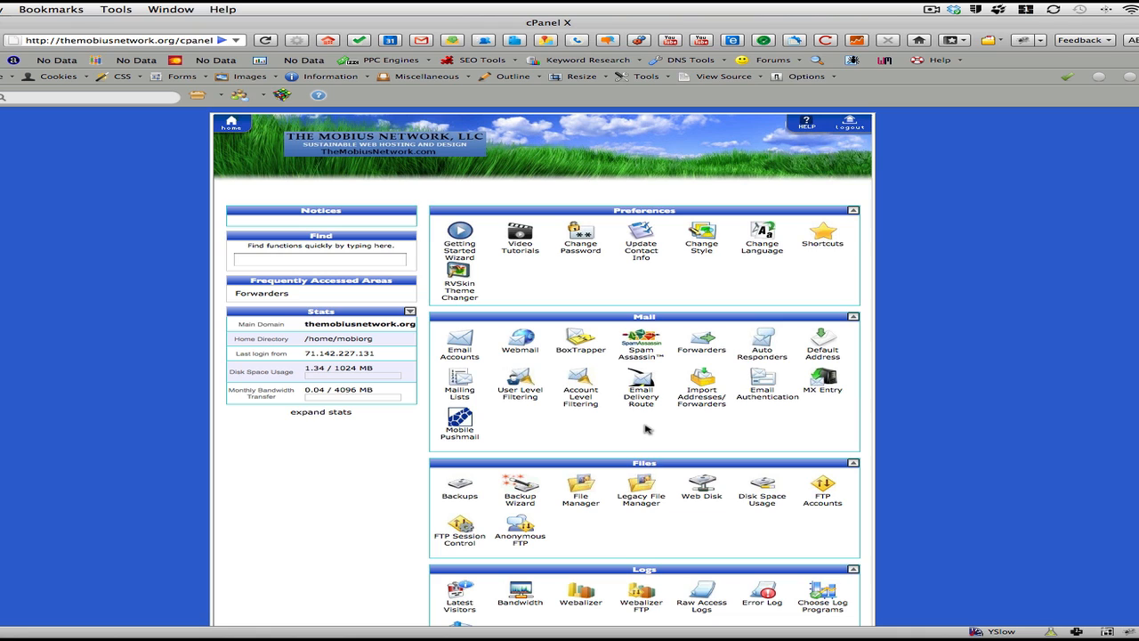
mouse_move(659, 434)
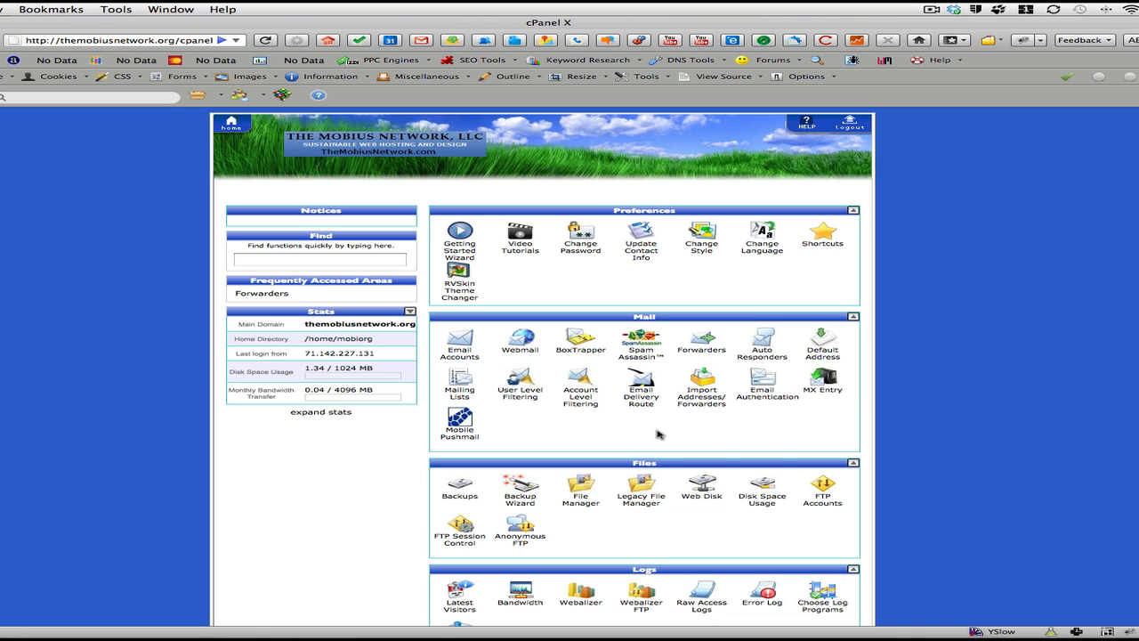
mouse_move(644, 303)
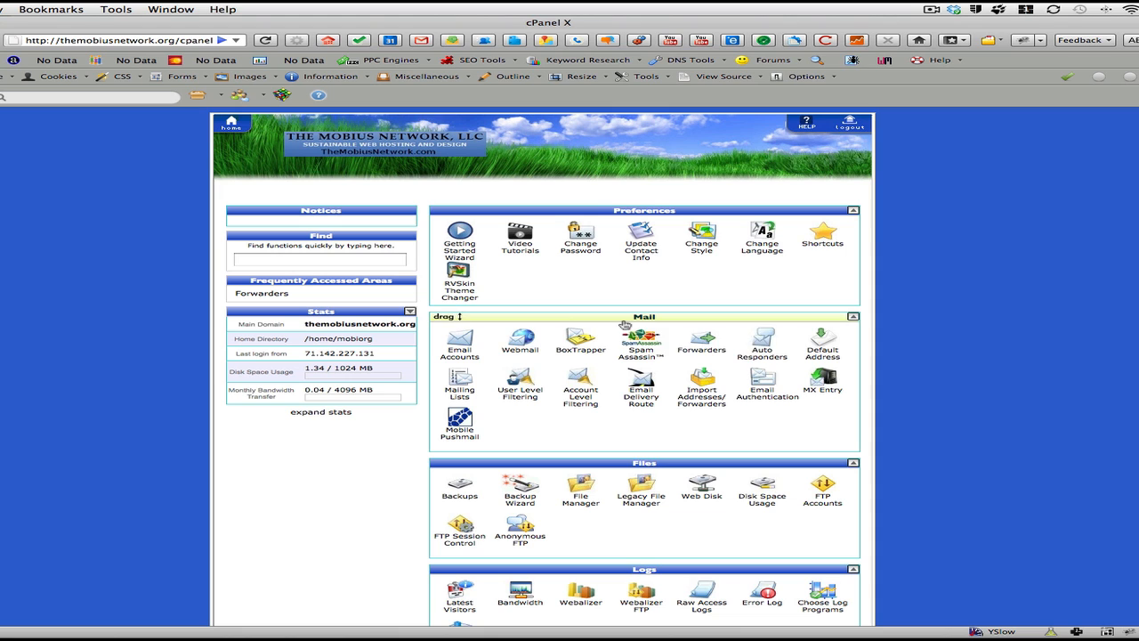
mouse_move(701, 342)
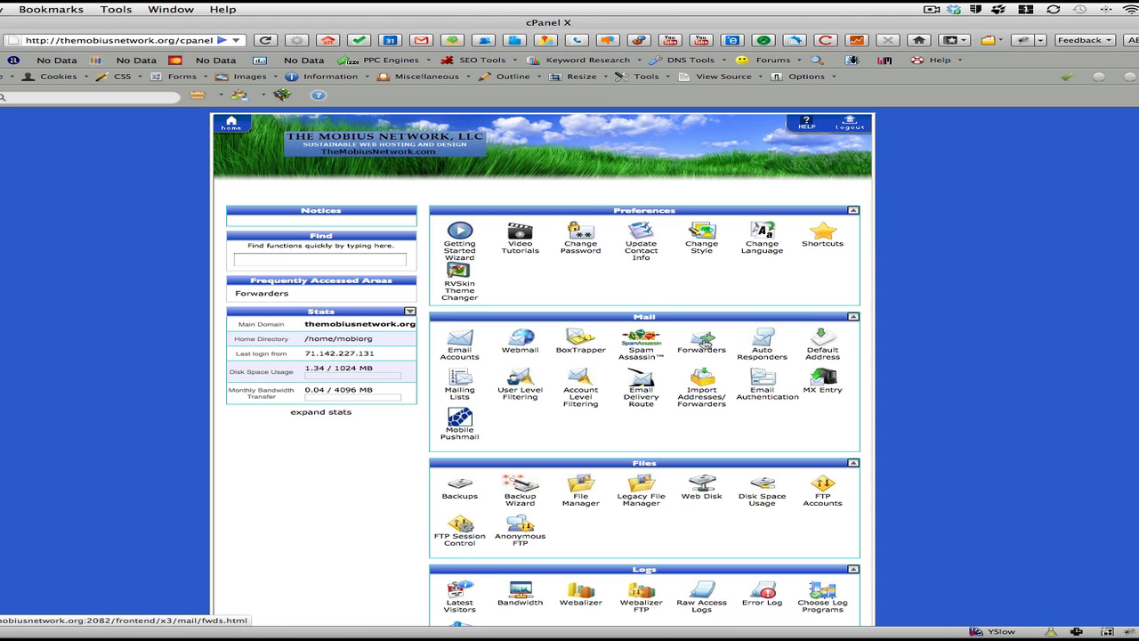
left_click(701, 342)
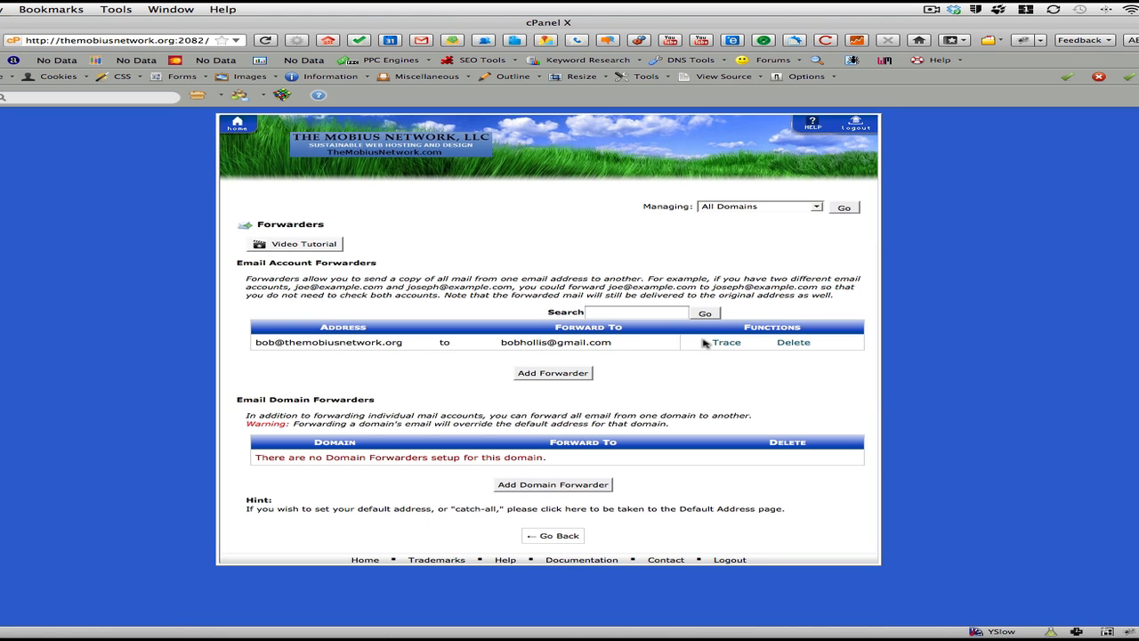
mouse_move(288, 363)
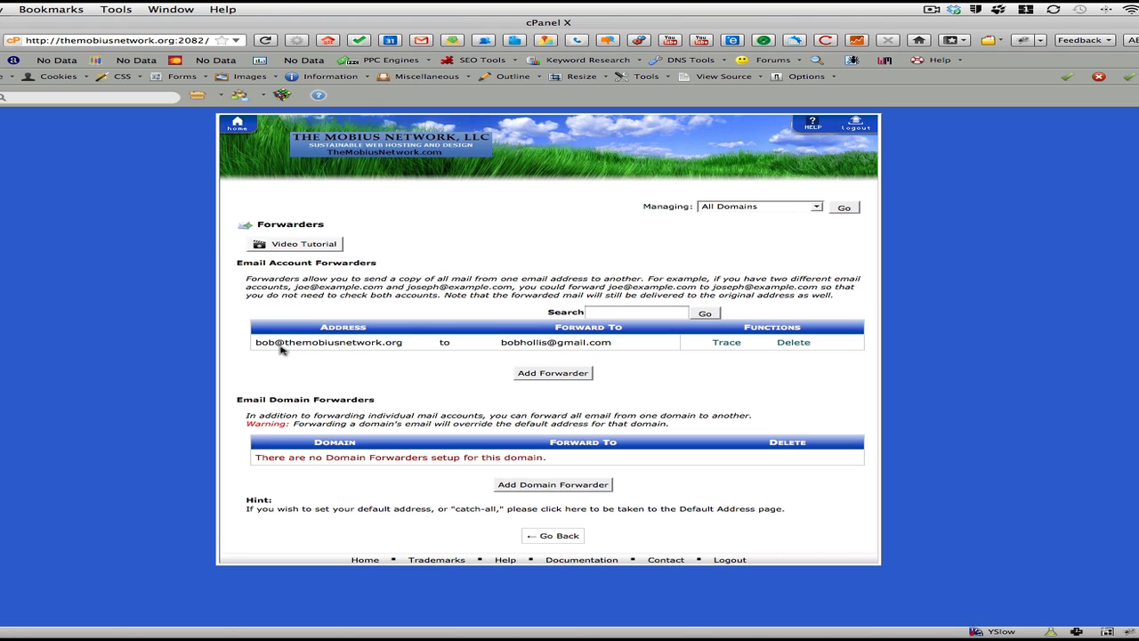
mouse_move(445, 350)
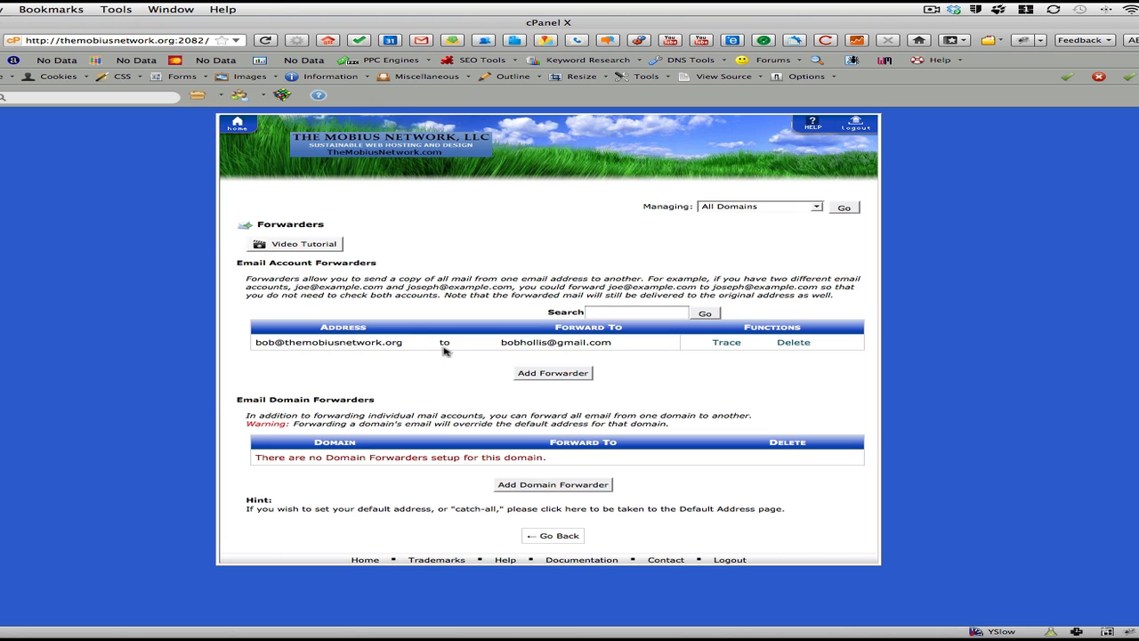
mouse_move(556, 352)
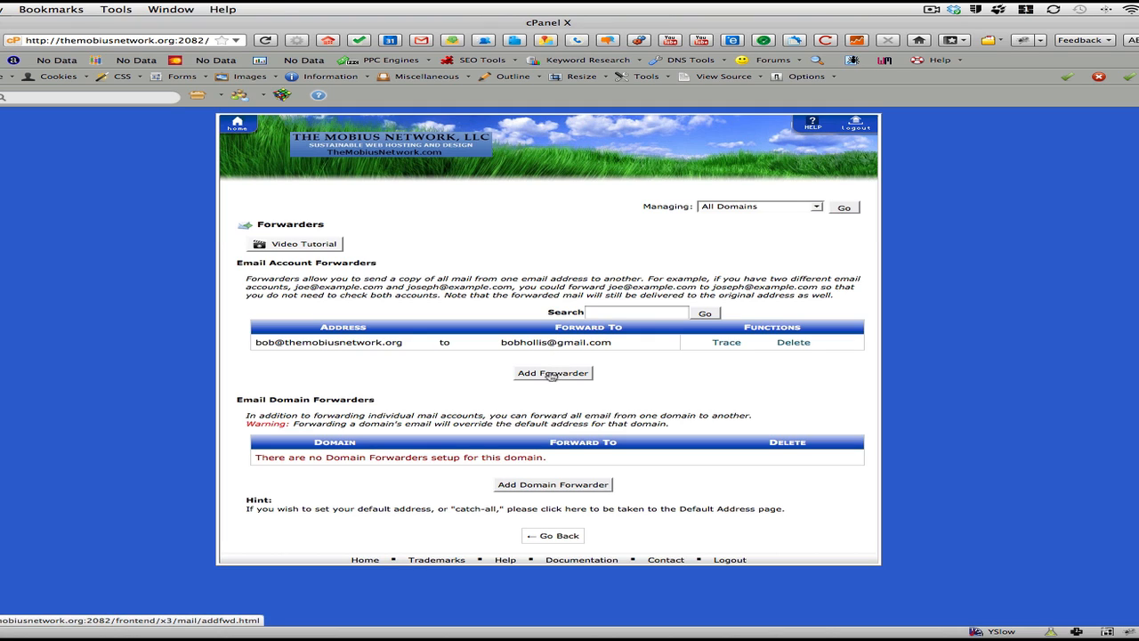
left_click(551, 373)
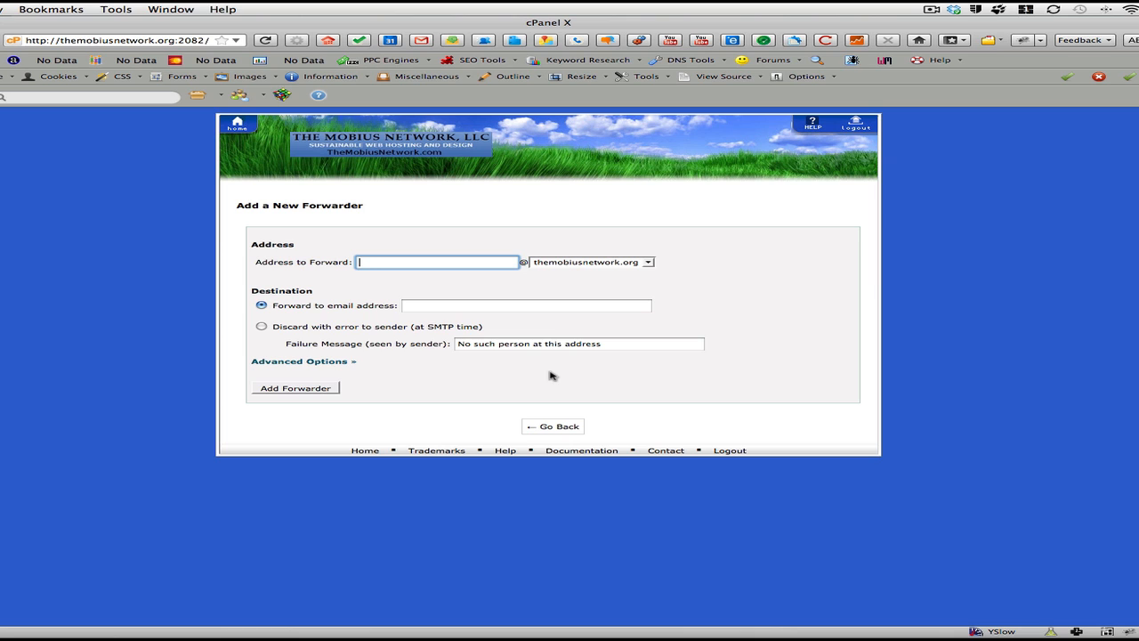
left_click(436, 262)
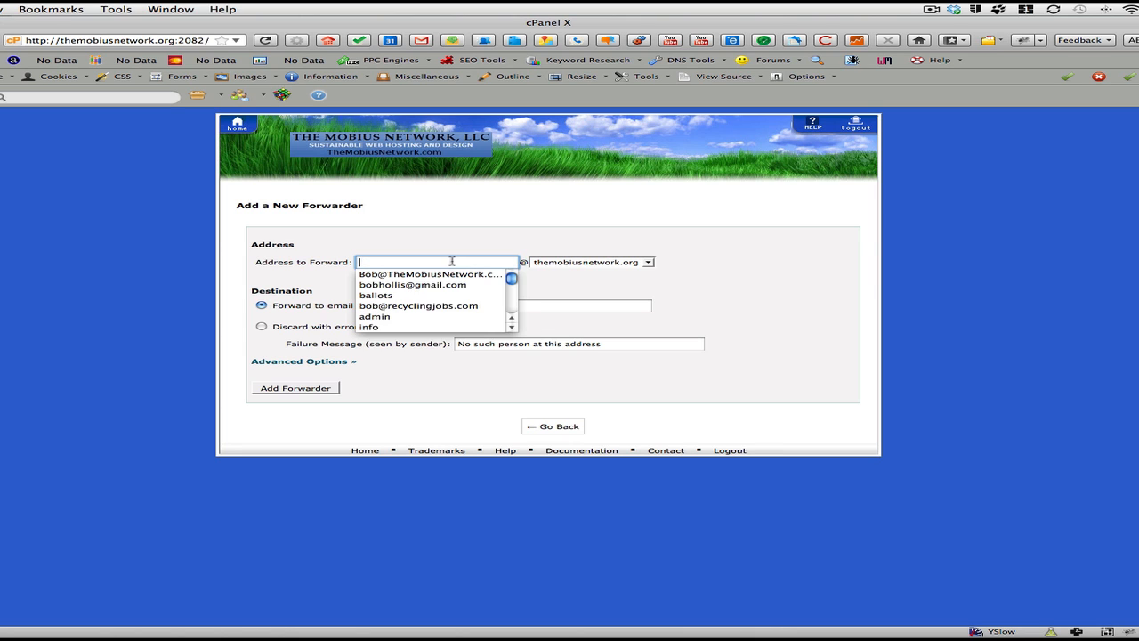
type("info")
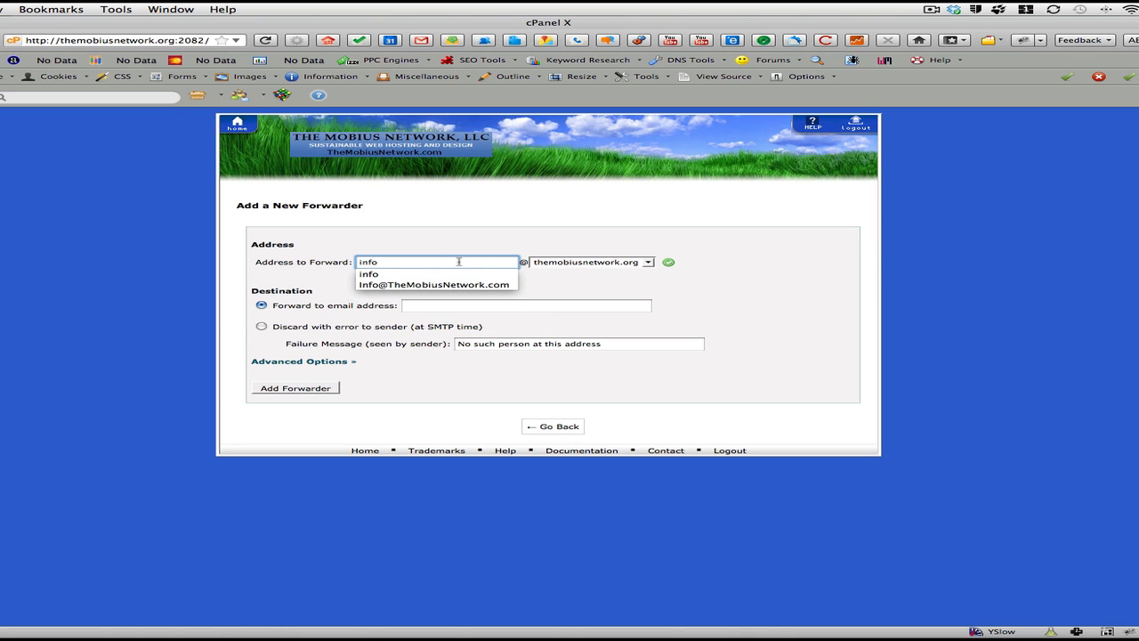
left_click(526, 306)
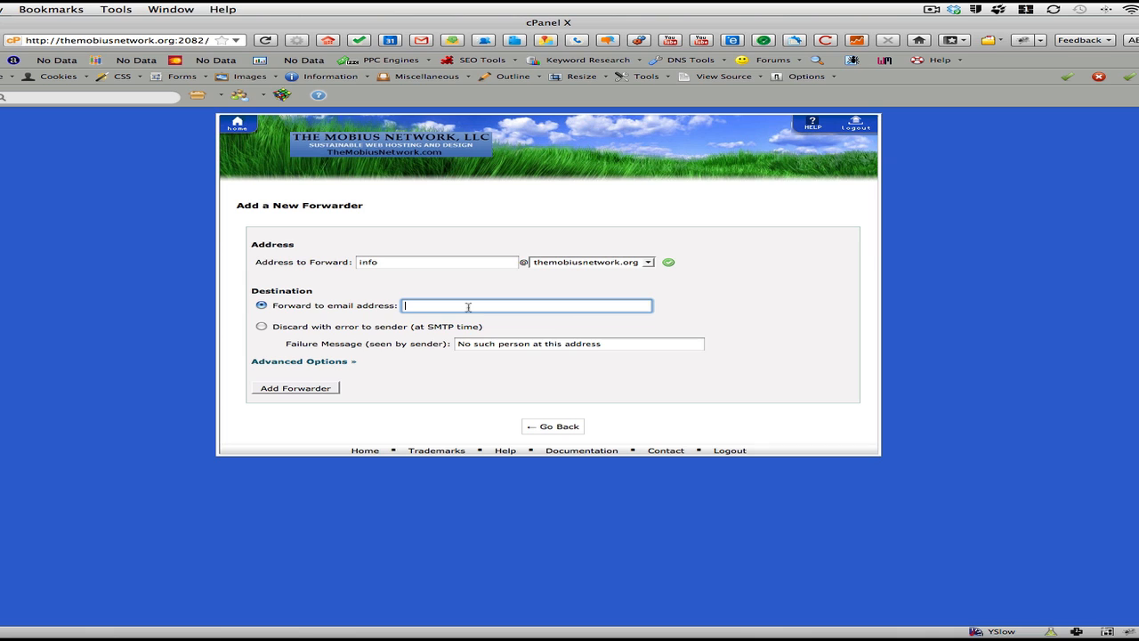
type("bob")
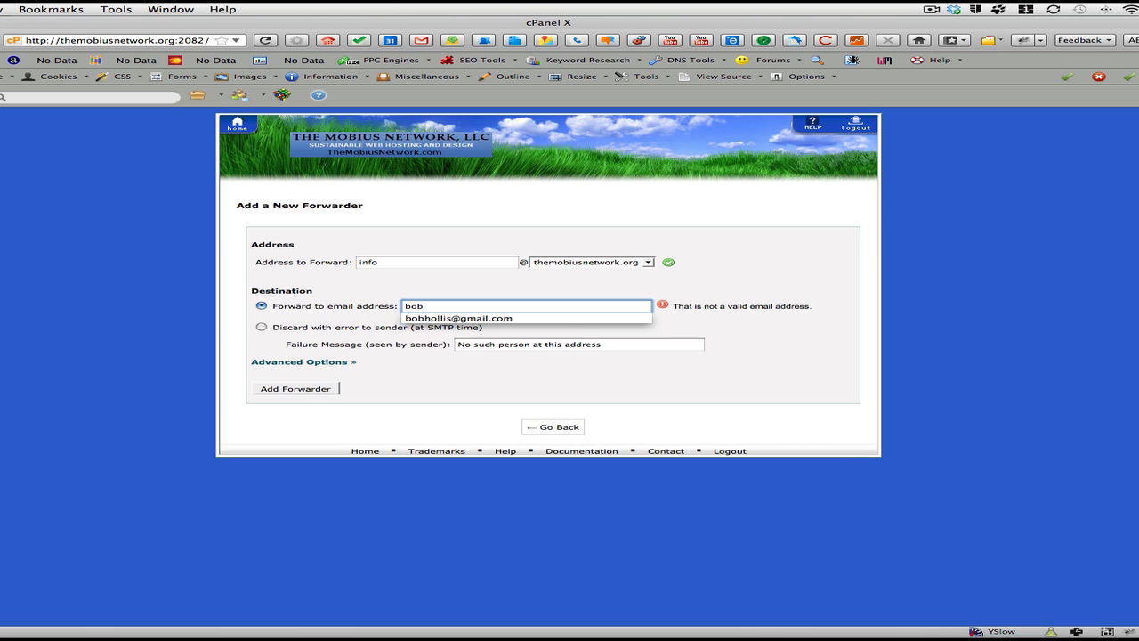
mouse_move(470, 306)
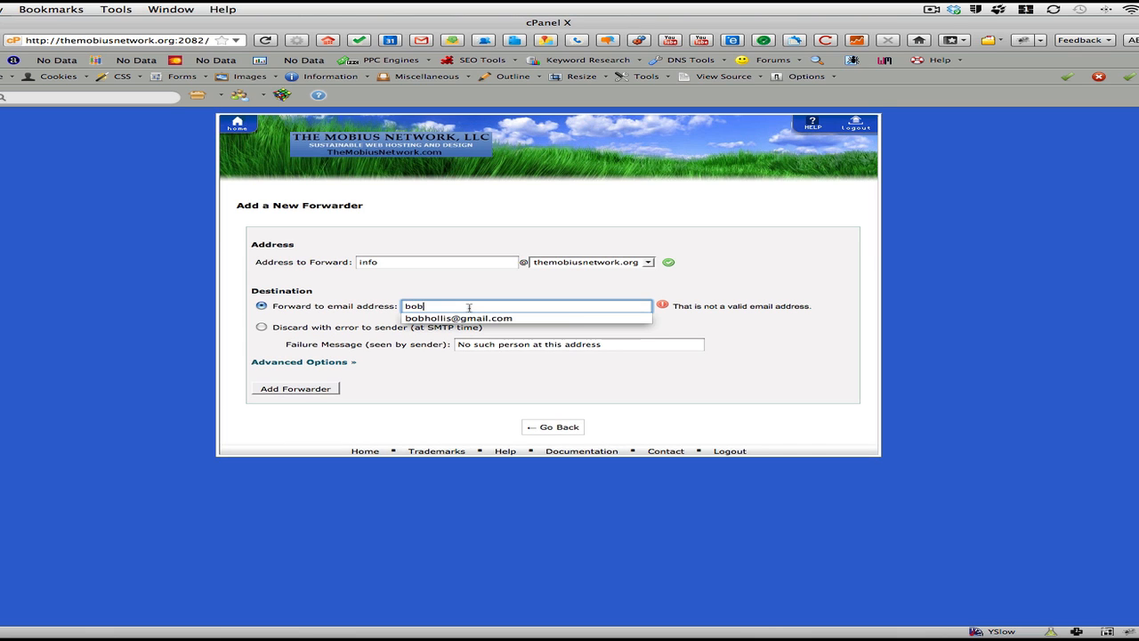
left_click(460, 316)
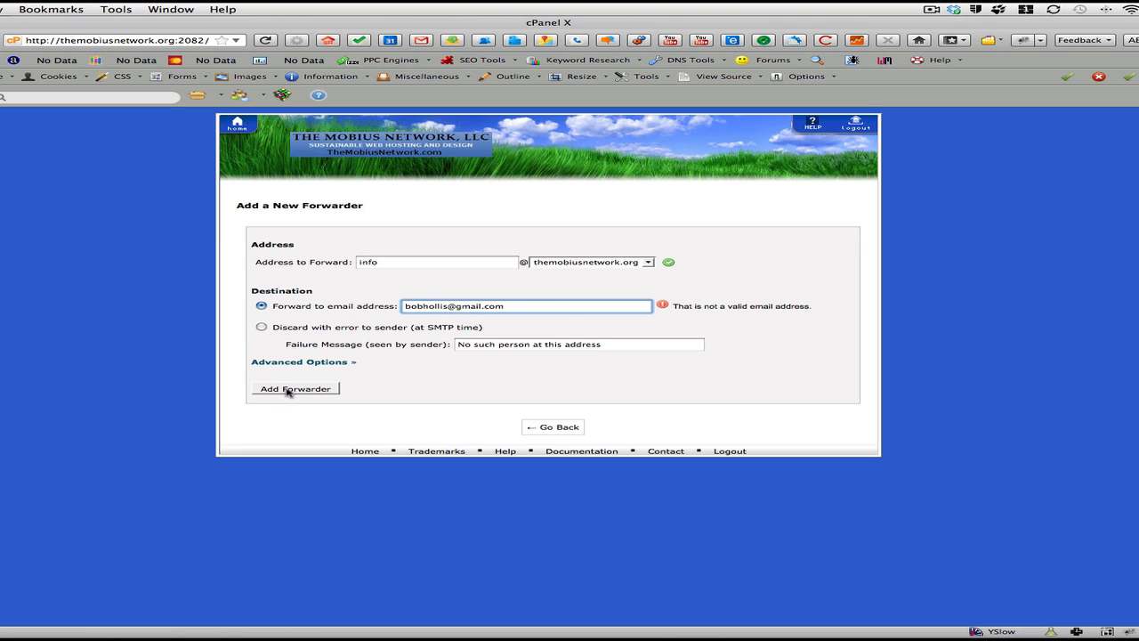
left_click(296, 388)
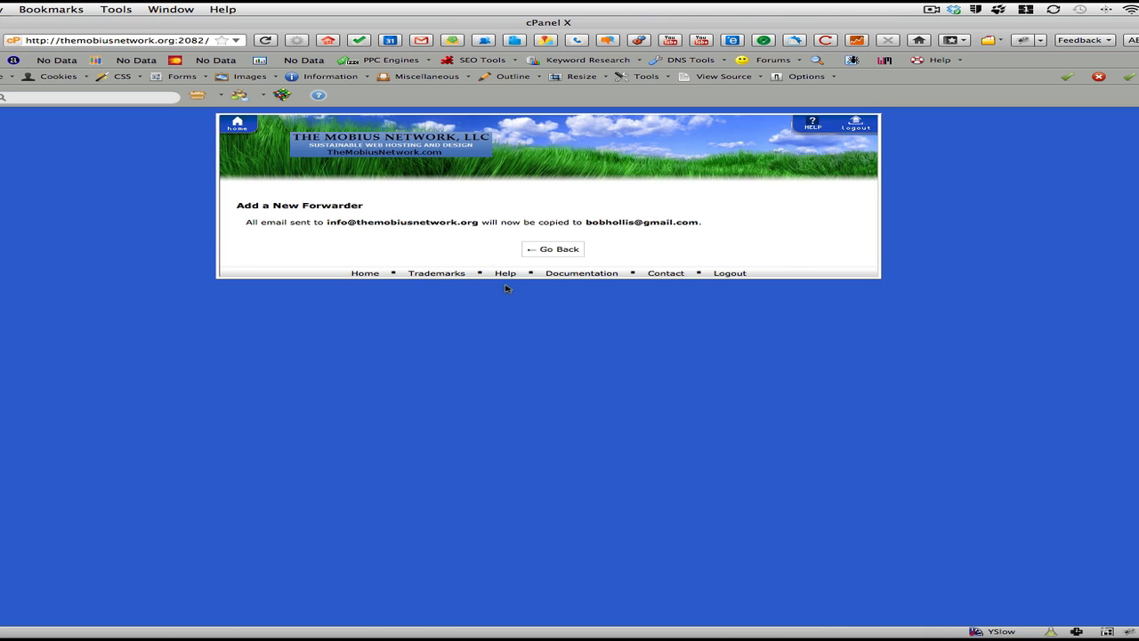
left_click(552, 250)
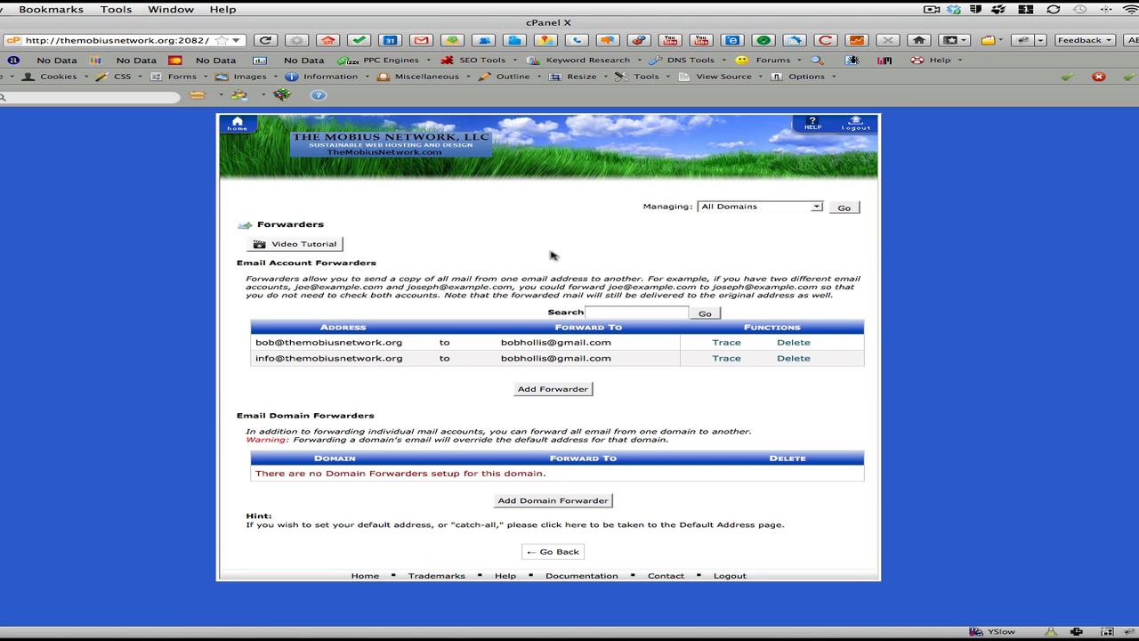
mouse_move(537, 372)
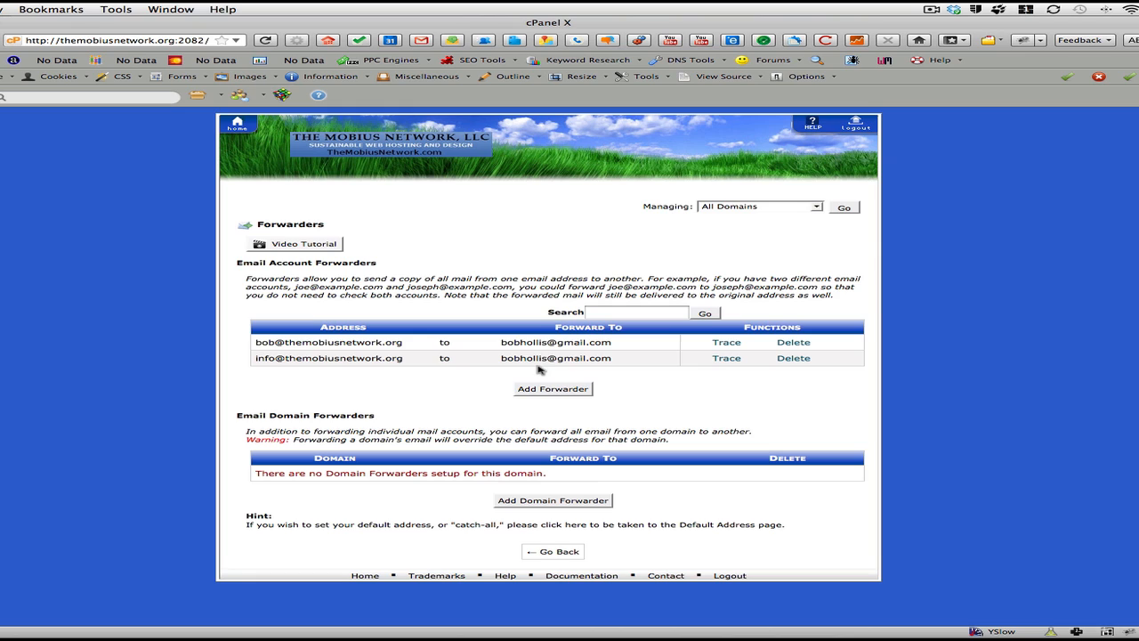
mouse_move(551, 369)
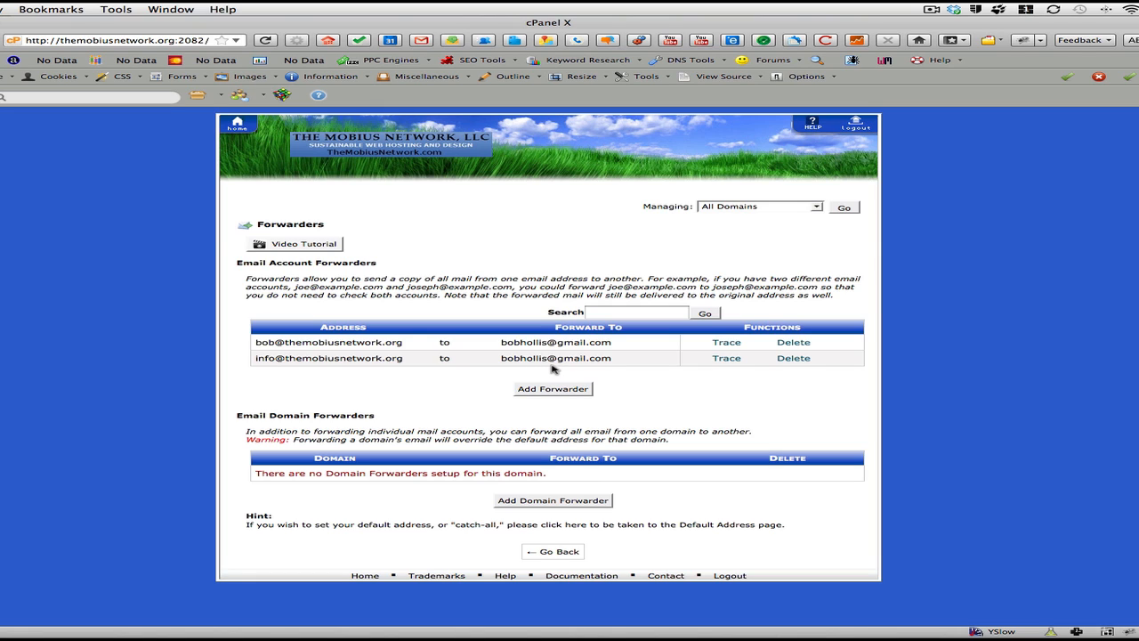
mouse_move(579, 345)
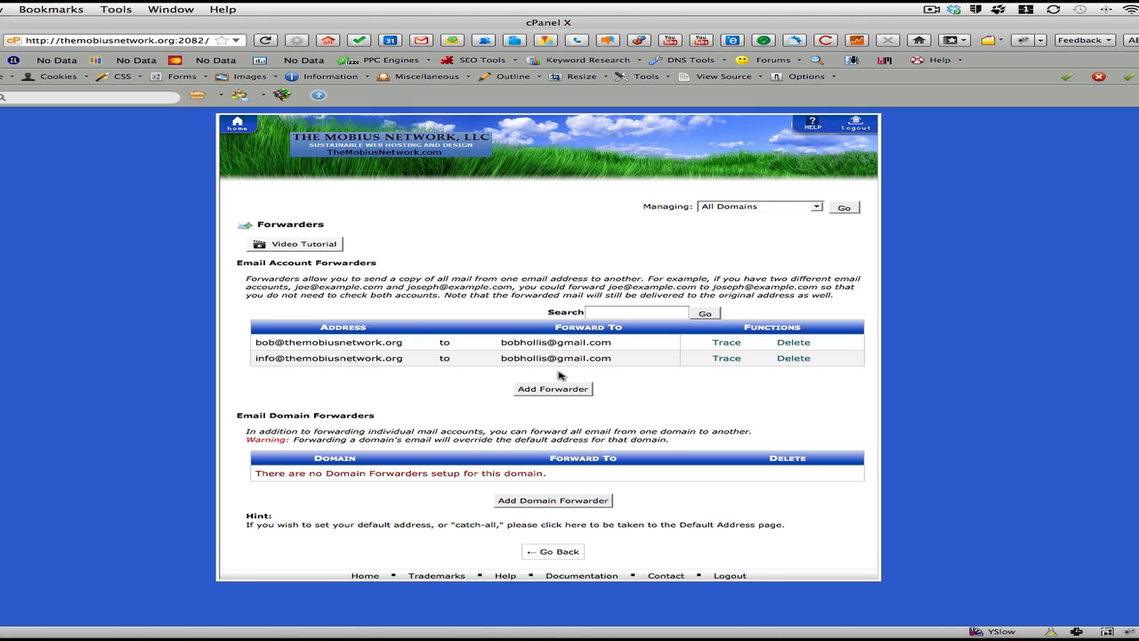
mouse_move(260, 128)
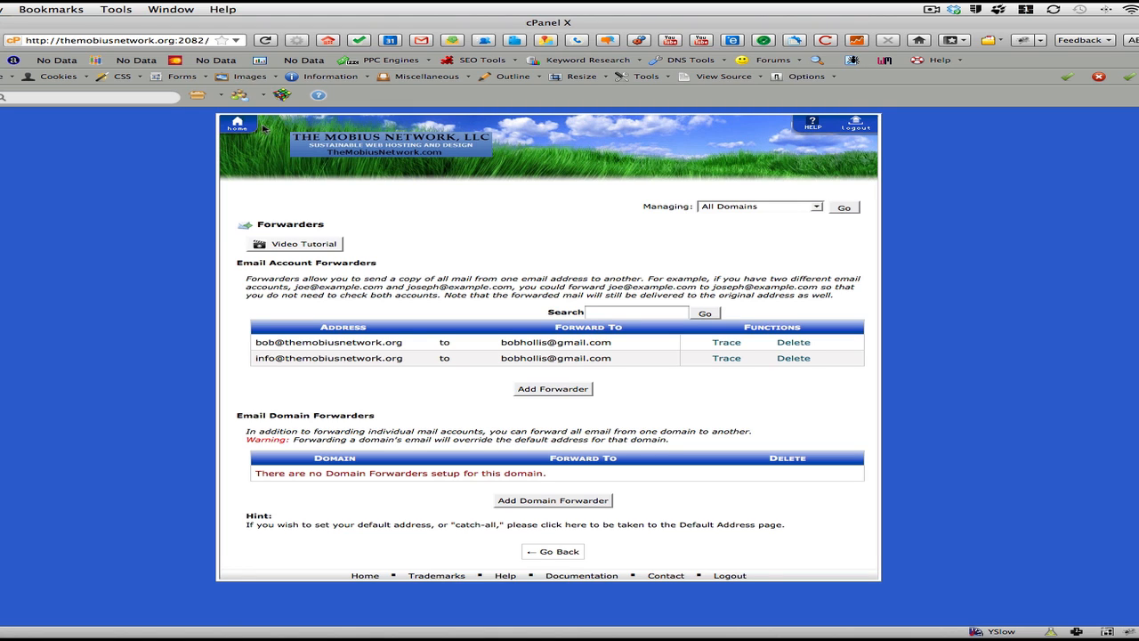
Step: From cPanel home, reach Auto Responders and start adding a new autoresponder
left_click(236, 125)
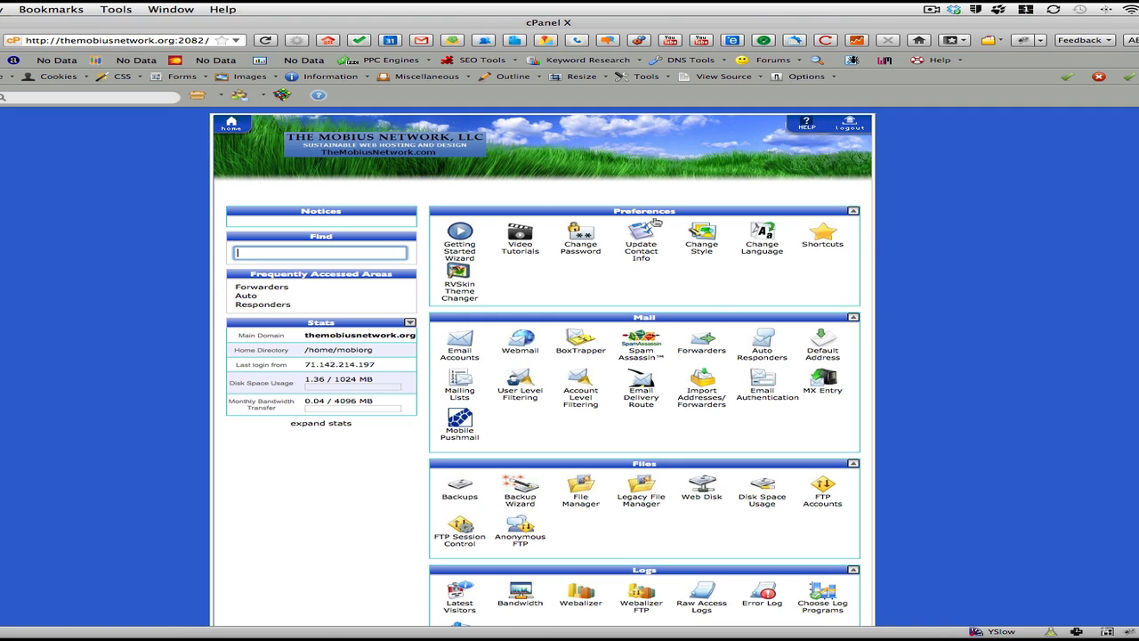
mouse_move(762, 347)
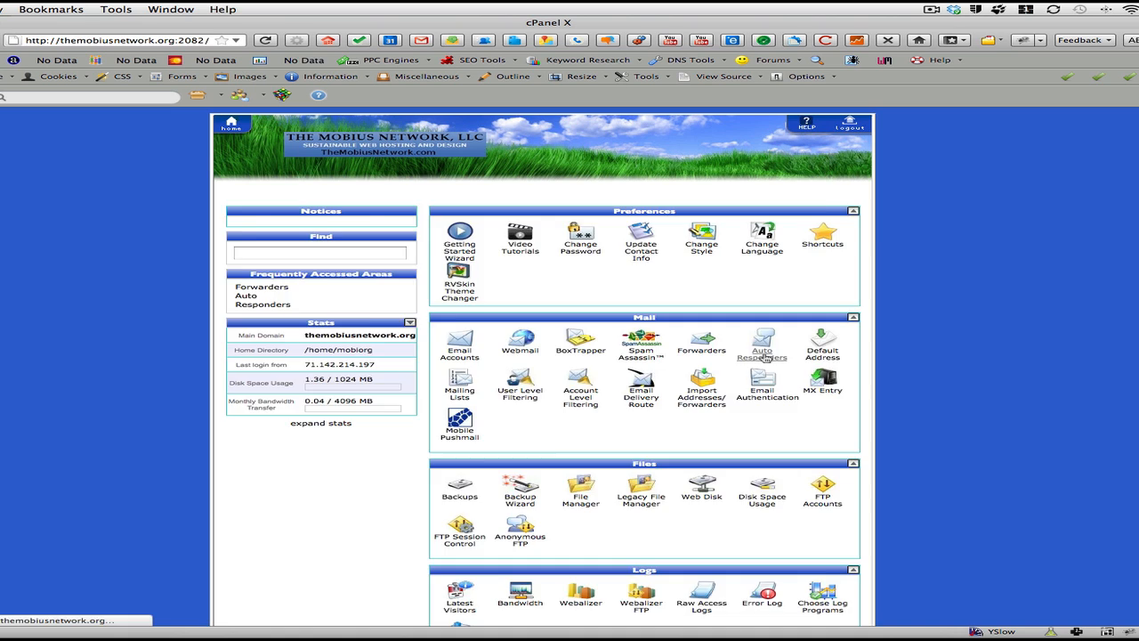
left_click(762, 342)
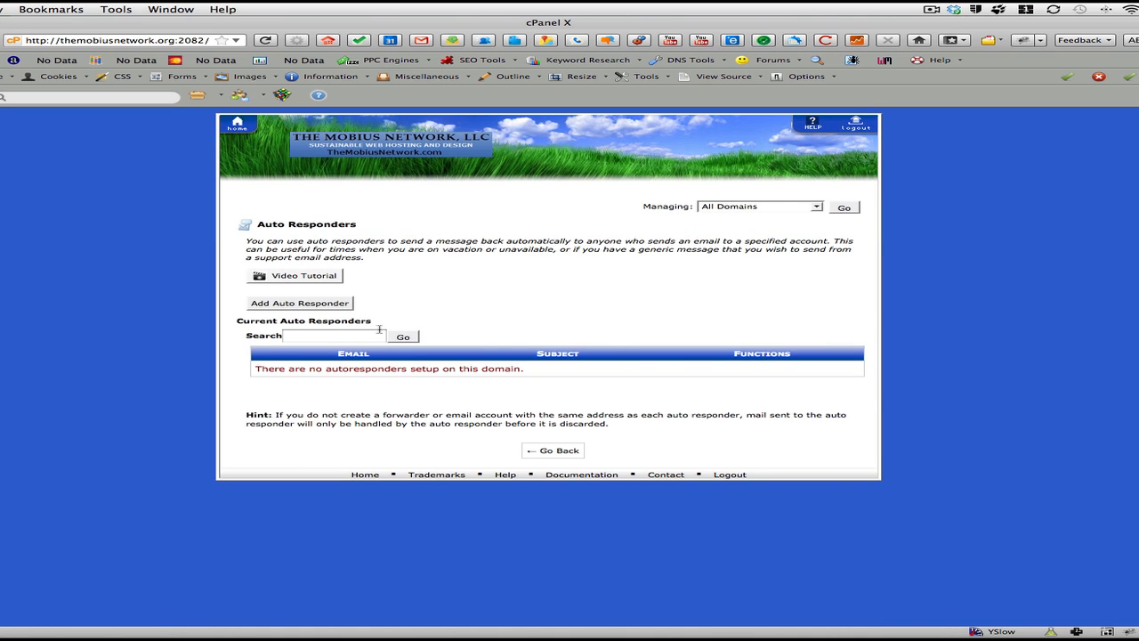
left_click(299, 302)
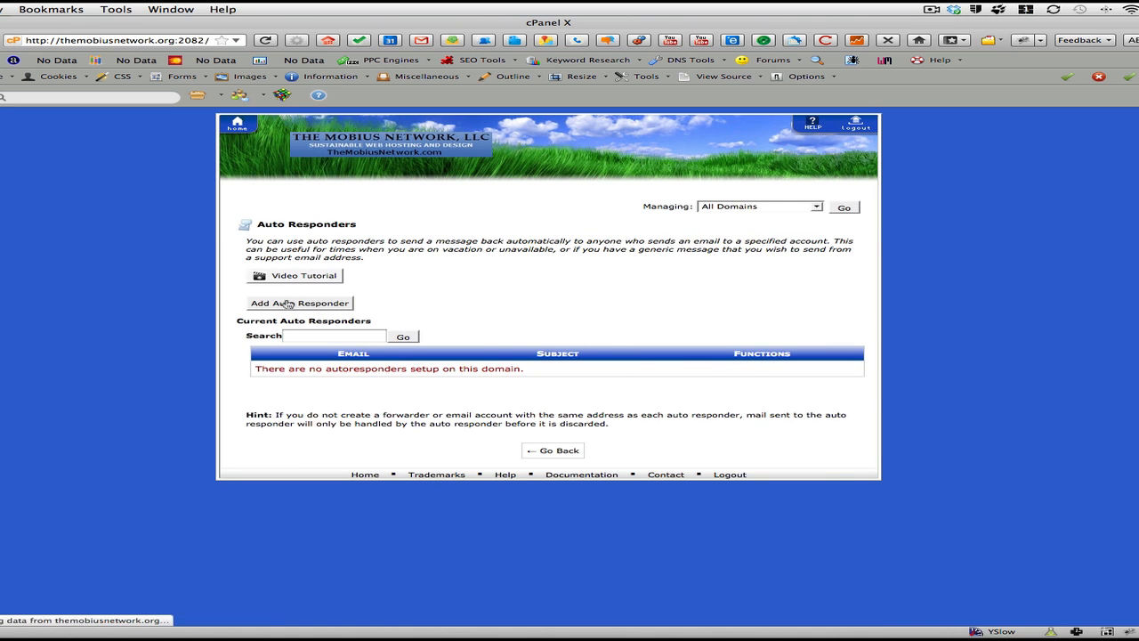
left_click(299, 303)
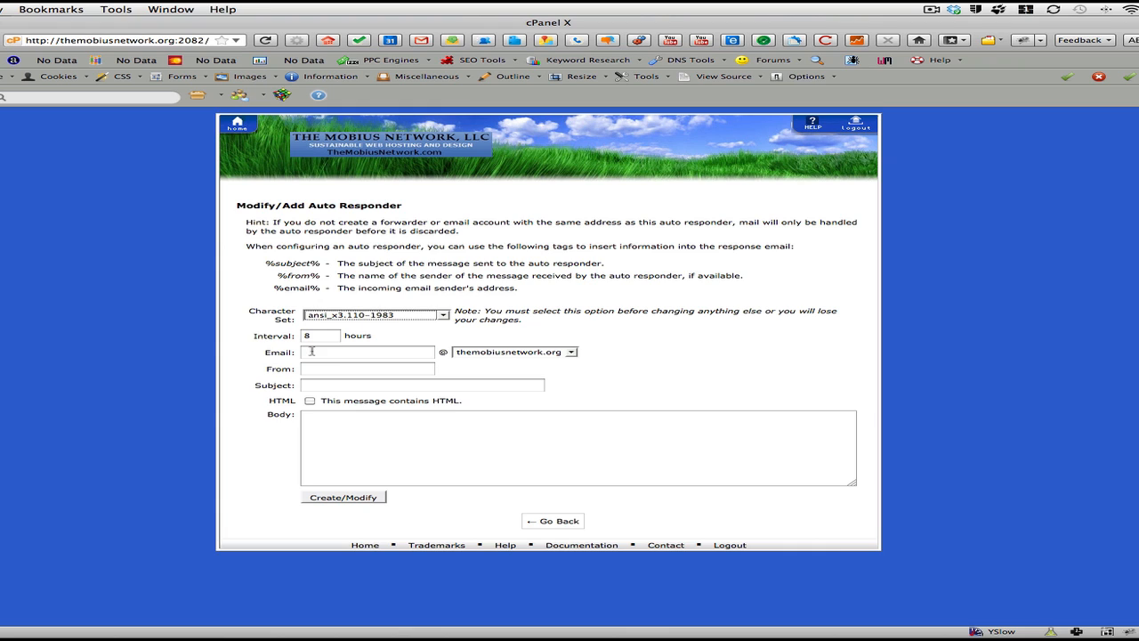
left_click(367, 353)
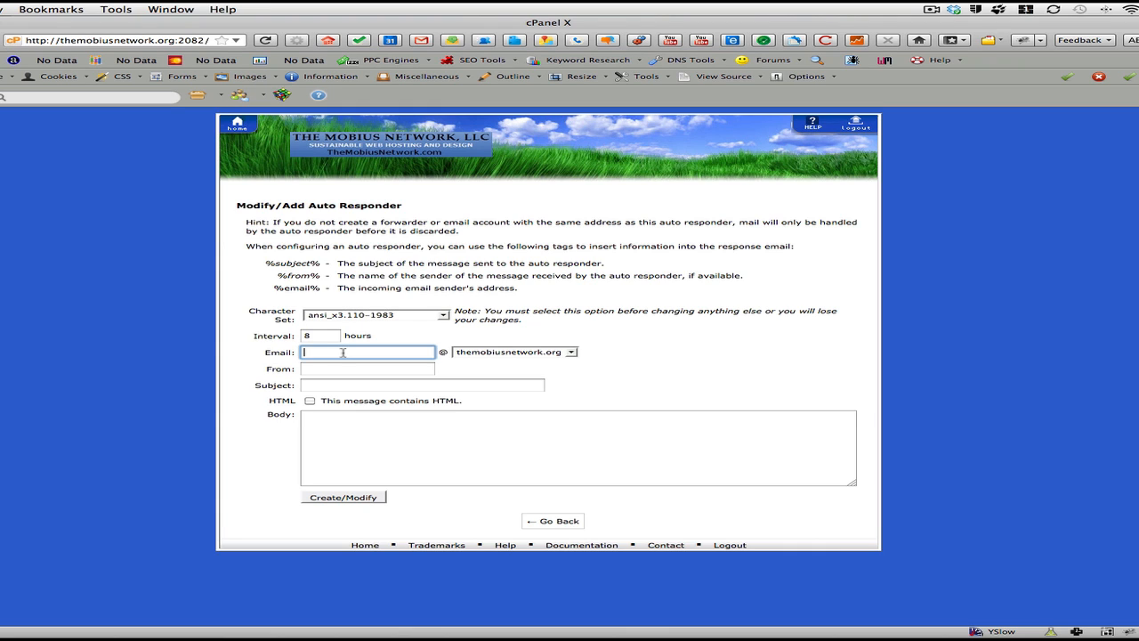
type("bob")
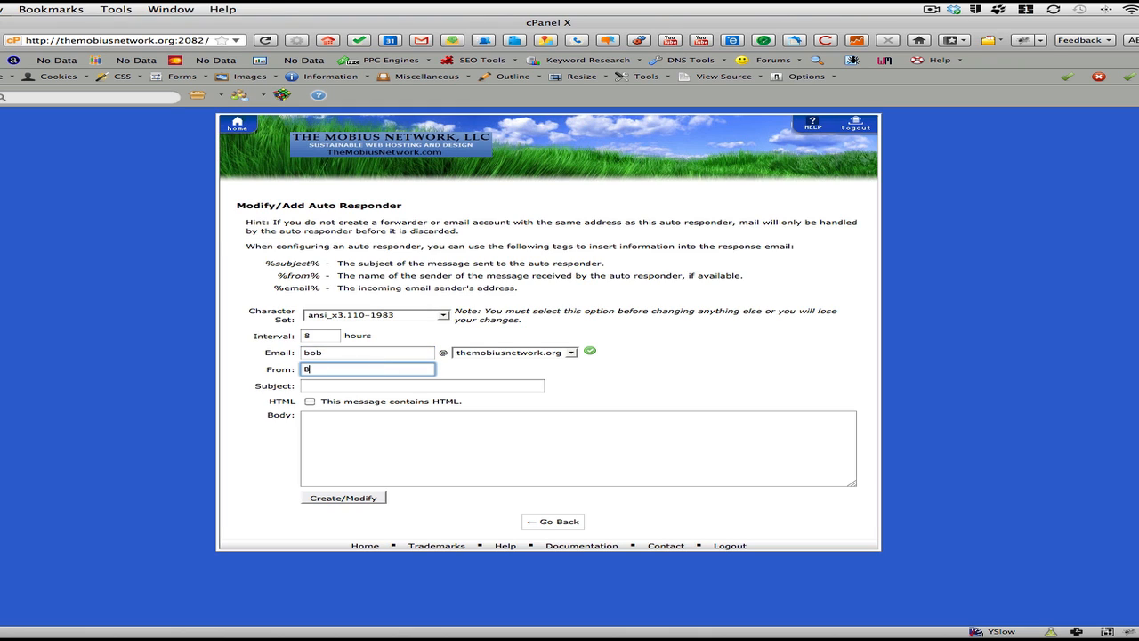
type("ob Hollis")
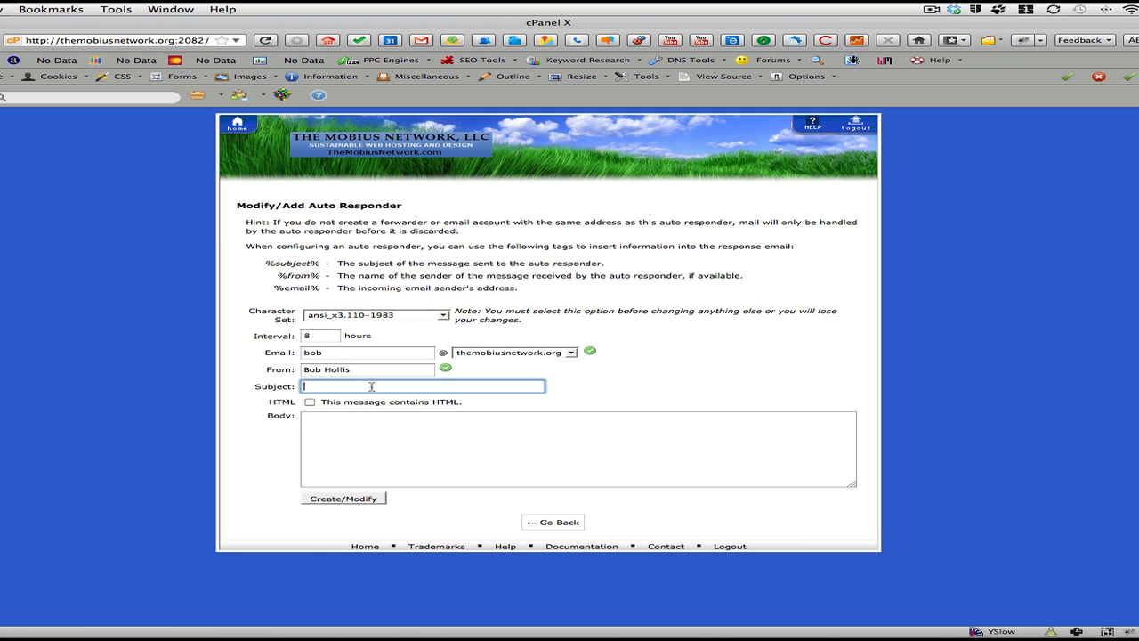
type("On vaca")
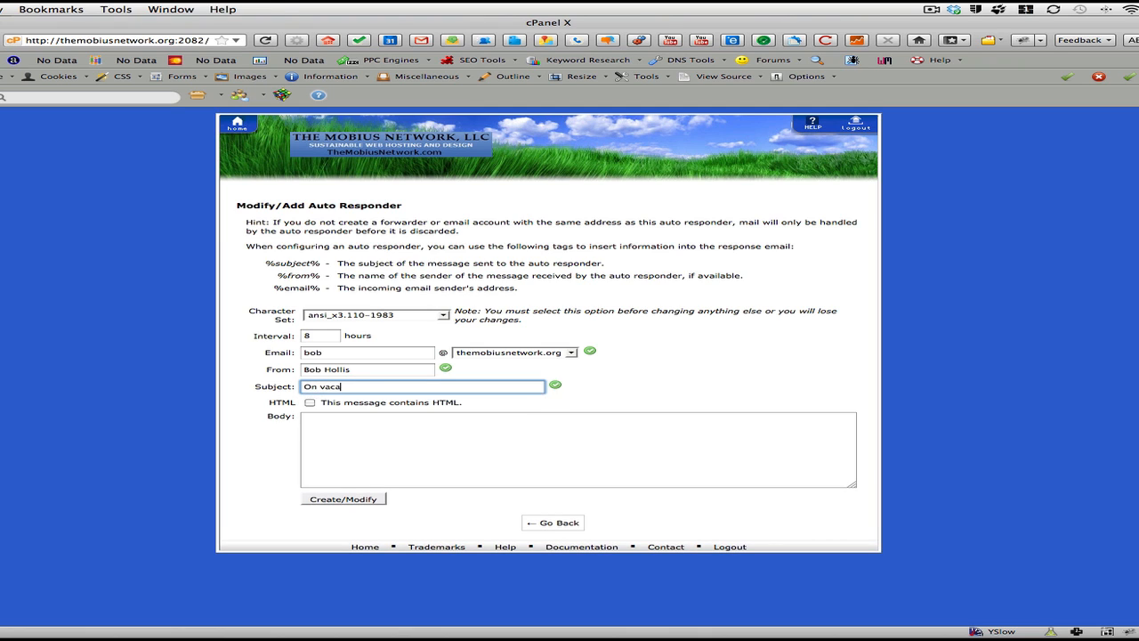
type("tion")
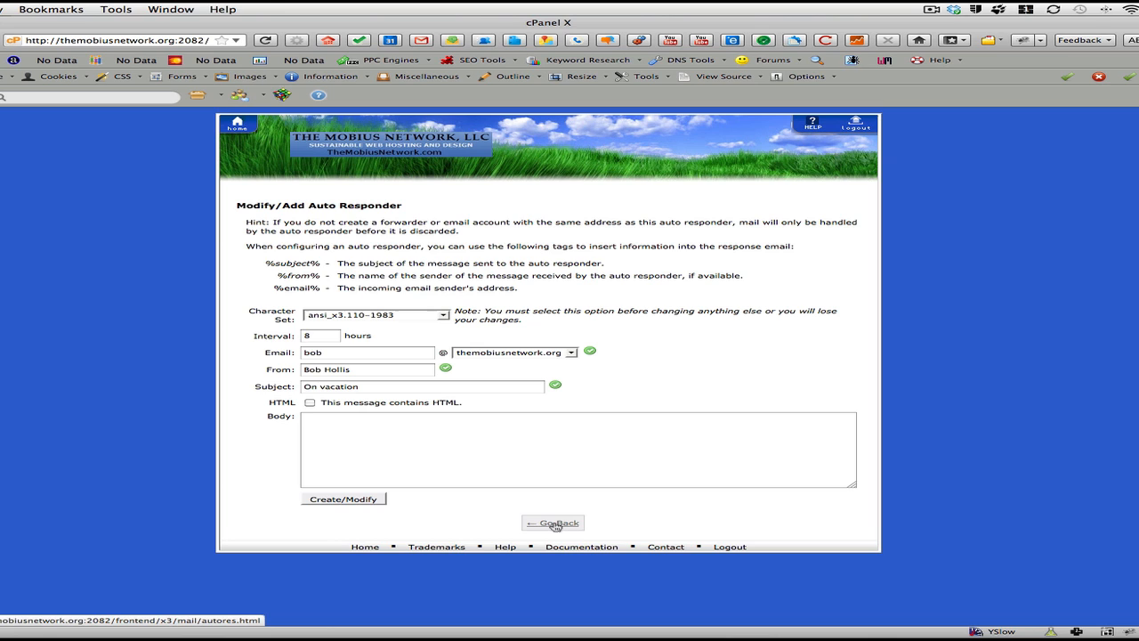
Step: Leave the autoresponder unsaved and return to the cPanel home page
left_click(552, 523)
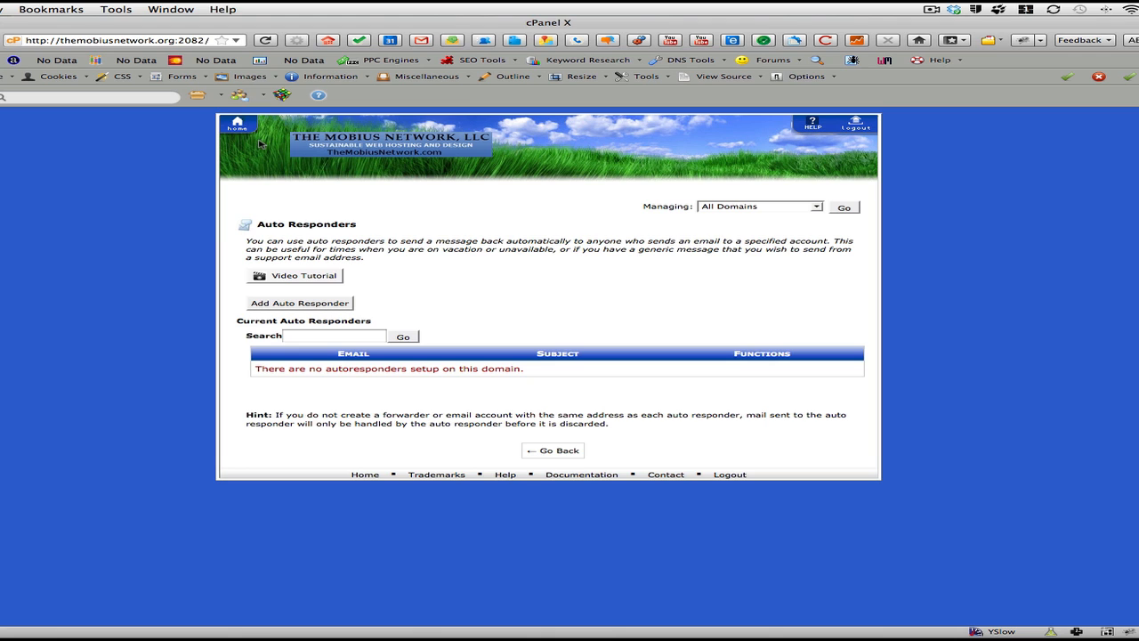
left_click(237, 124)
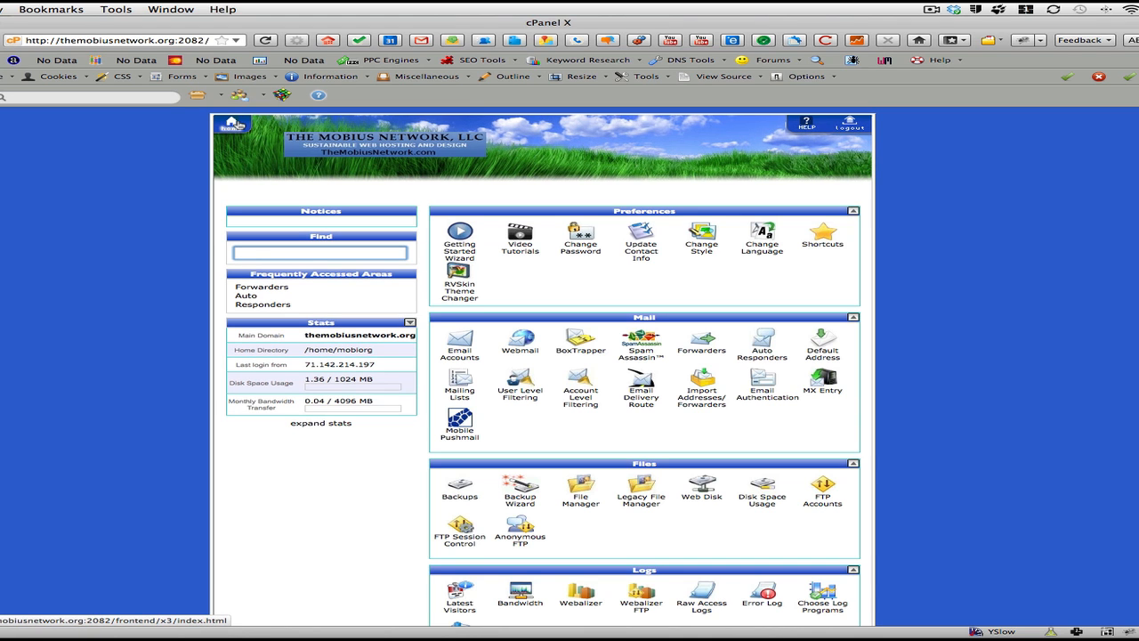
left_click(321, 253)
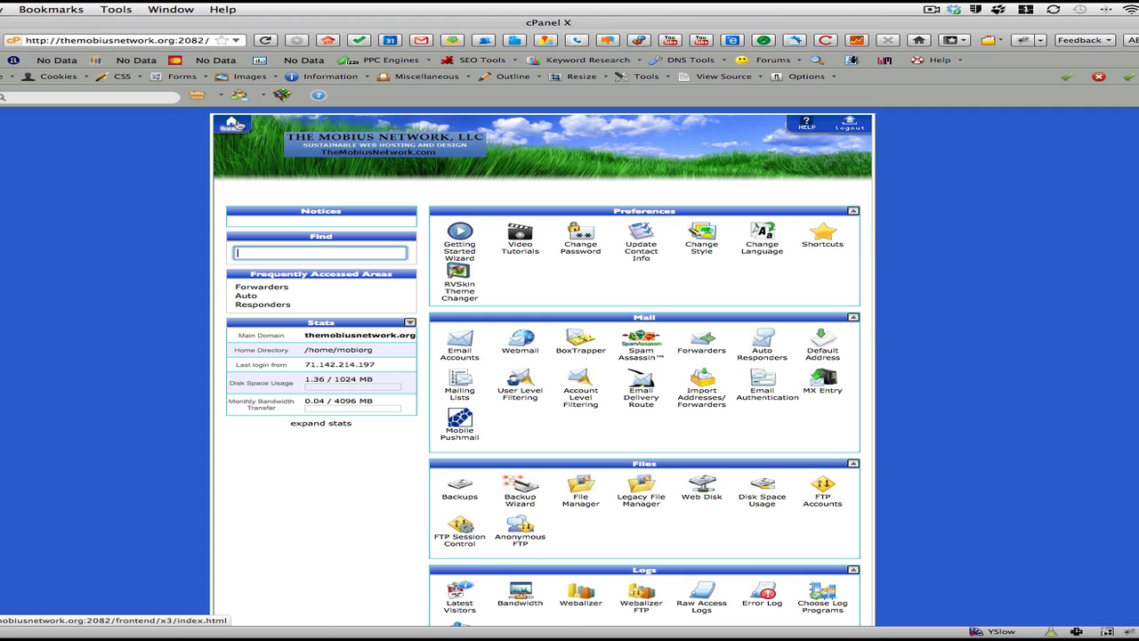